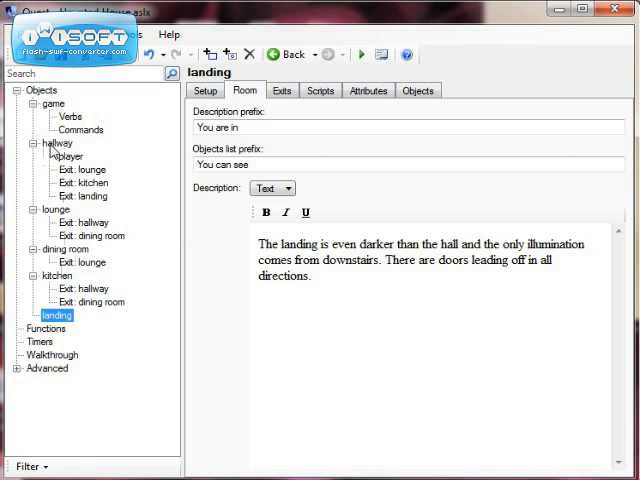
Select the hallway room and launch a test play of the game.
click(56, 144)
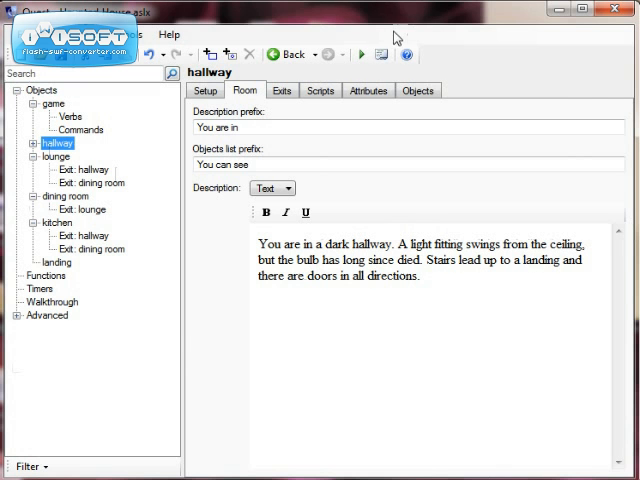
click(376, 54)
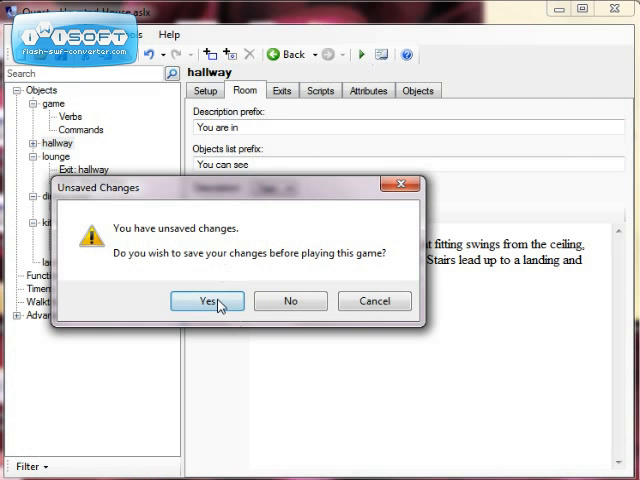
Save the unsaved changes so the game starts running in the hallway.
click(208, 300)
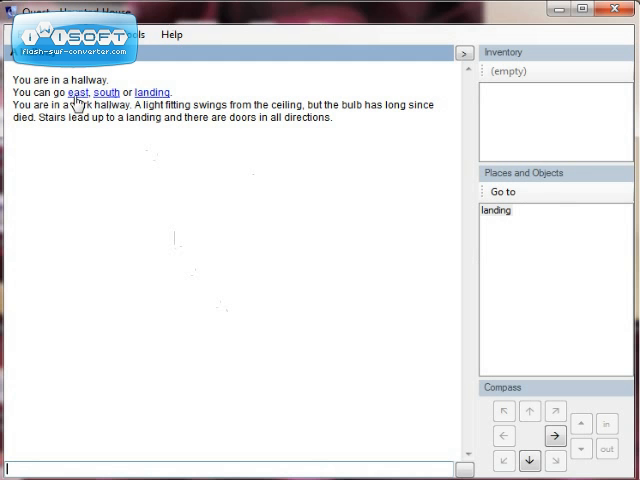
mouse_move(128, 96)
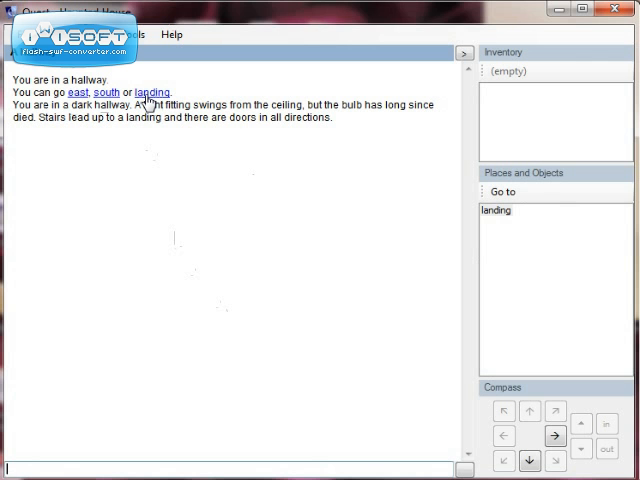
mouse_move(164, 112)
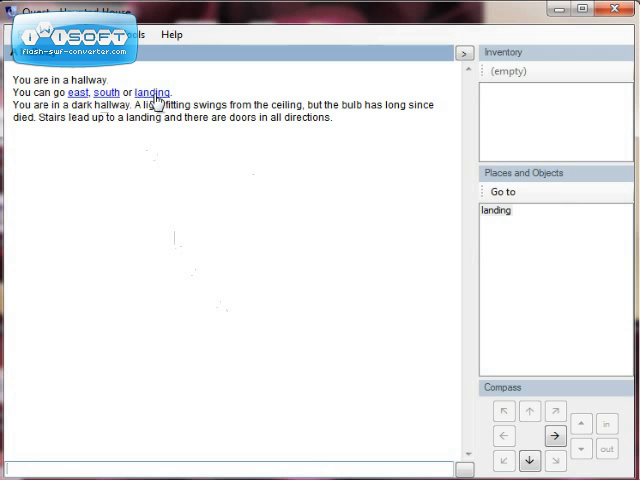
mouse_move(152, 104)
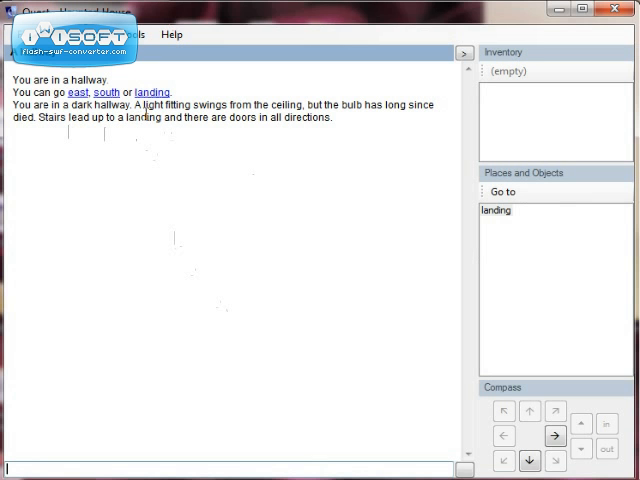
mouse_move(160, 108)
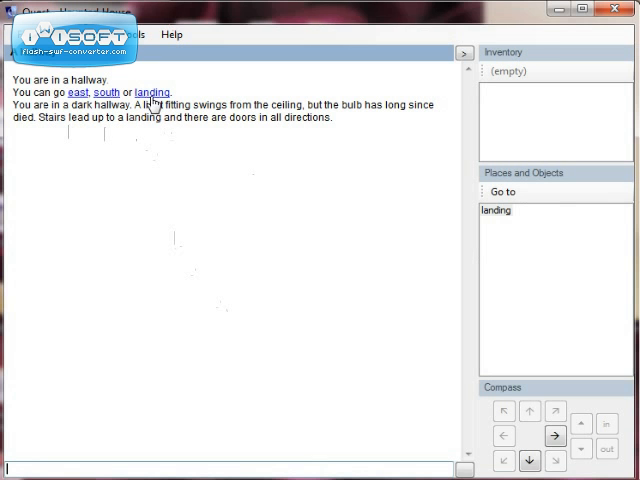
mouse_move(152, 106)
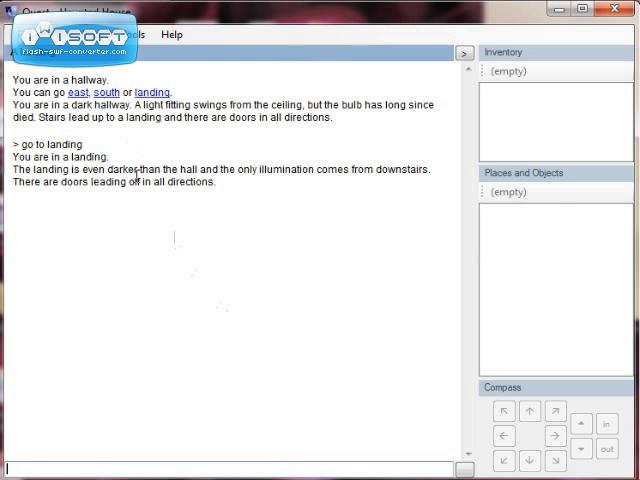
mouse_move(232, 188)
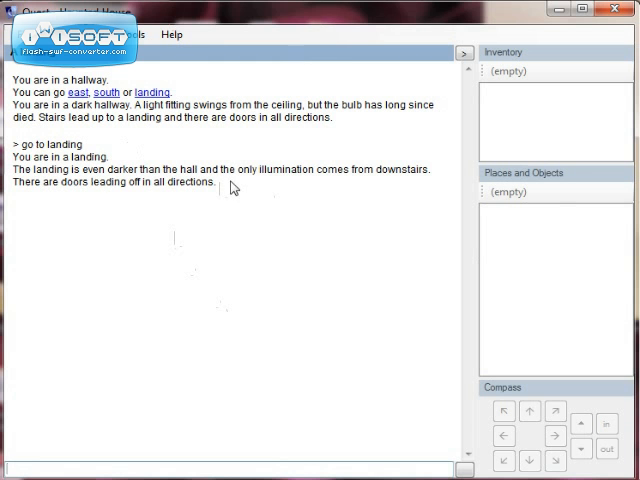
mouse_move(220, 192)
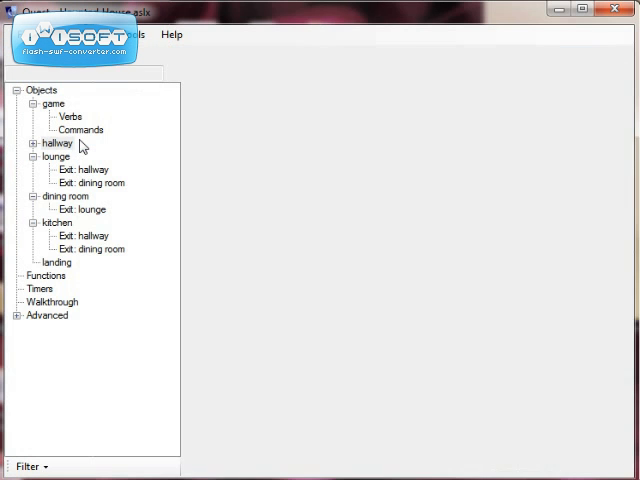
Inspect the hallway's non-directional 'Exit: landing', then select the landing room.
click(42, 144)
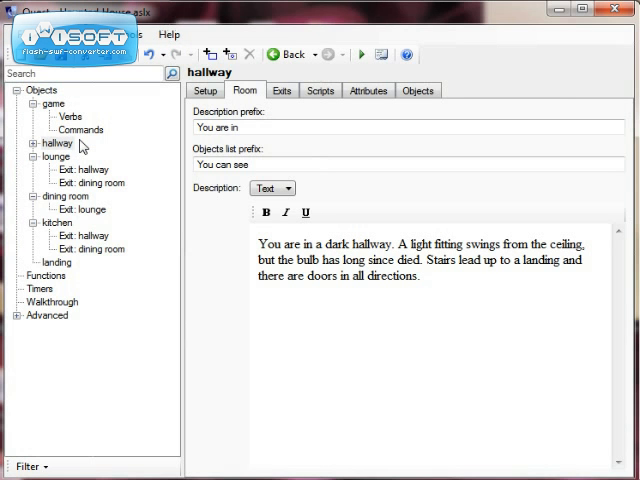
mouse_move(70, 158)
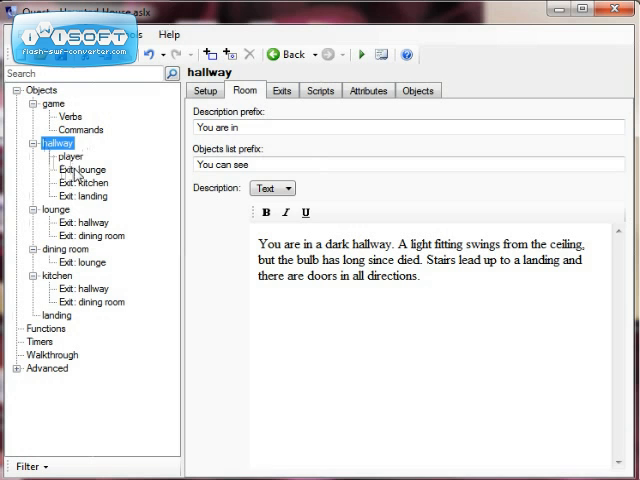
click(84, 196)
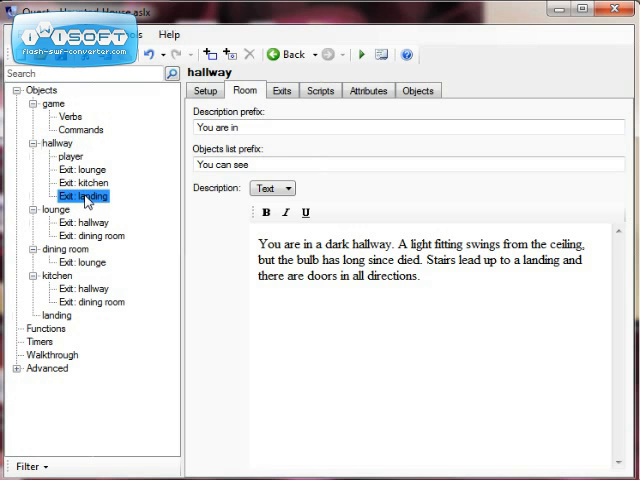
click(84, 196)
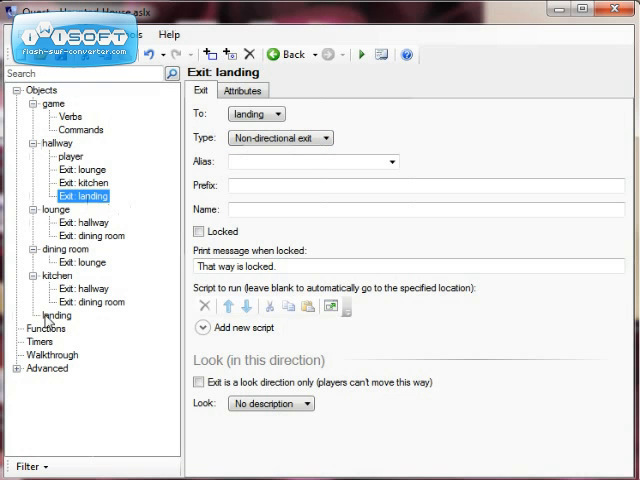
click(56, 316)
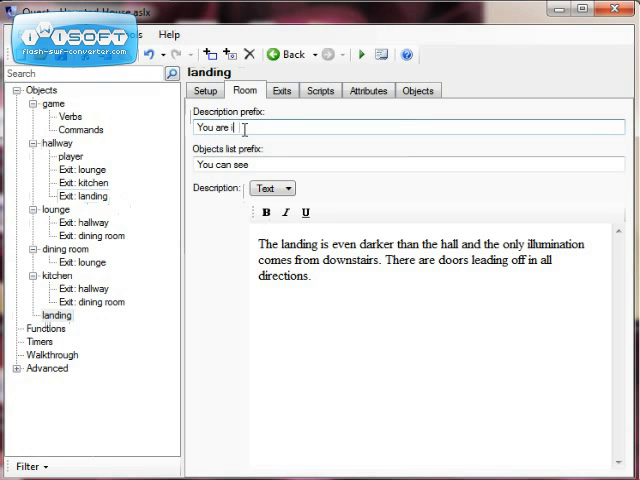
Change the landing's description prefix from 'You are in' to 'You are on'.
text(on)
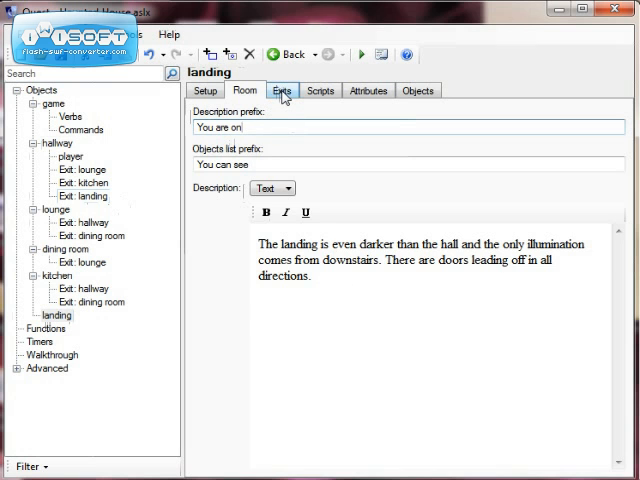
Add a non-directional exit from the landing leading to the hallway.
click(282, 90)
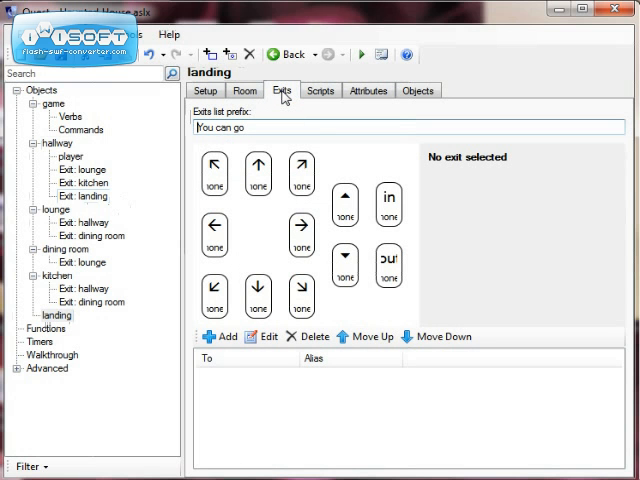
mouse_move(210, 236)
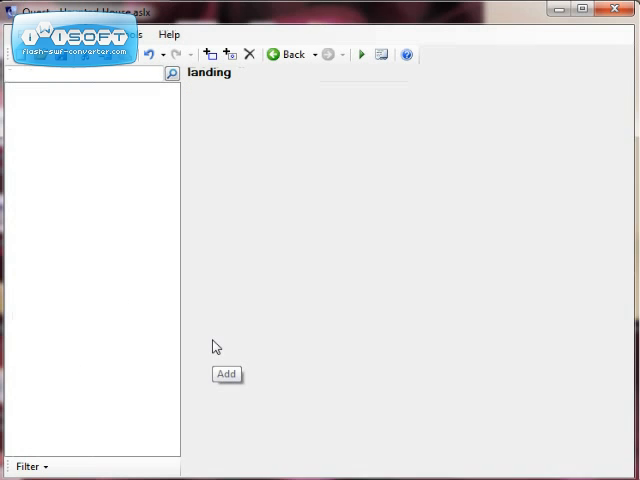
click(224, 374)
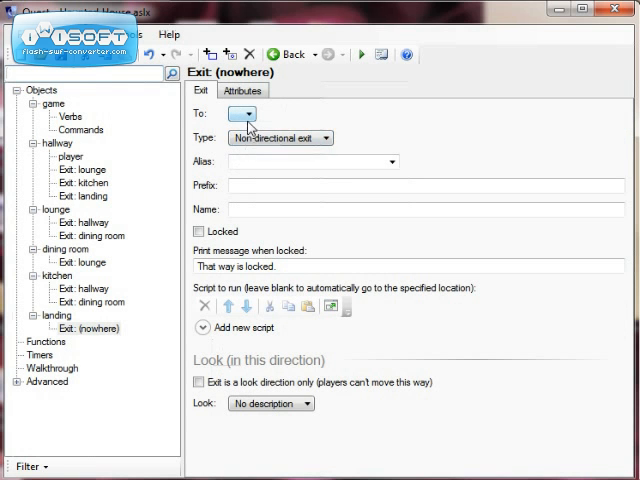
click(246, 112)
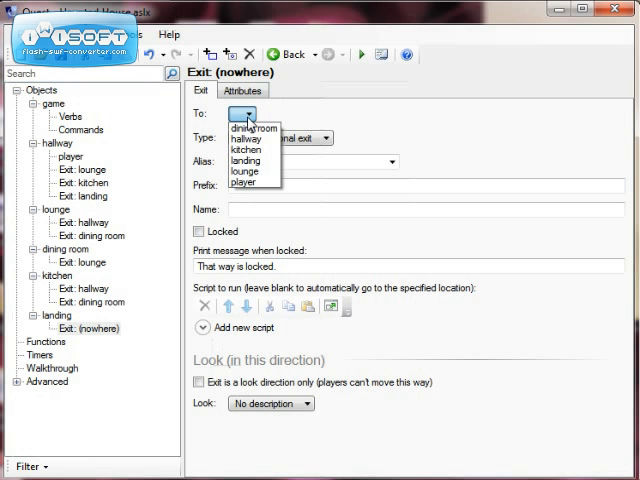
click(244, 138)
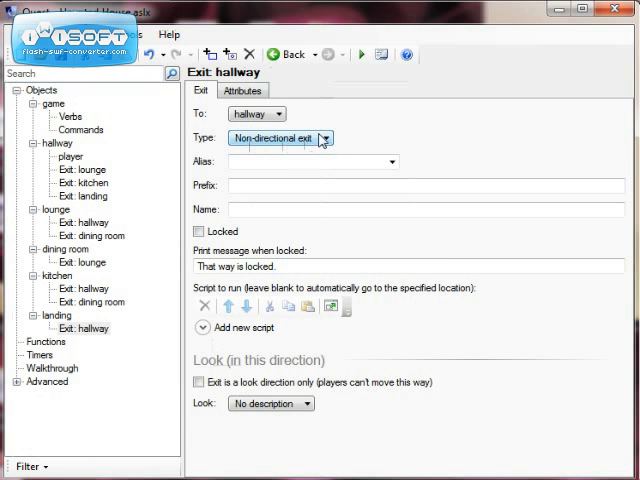
click(322, 138)
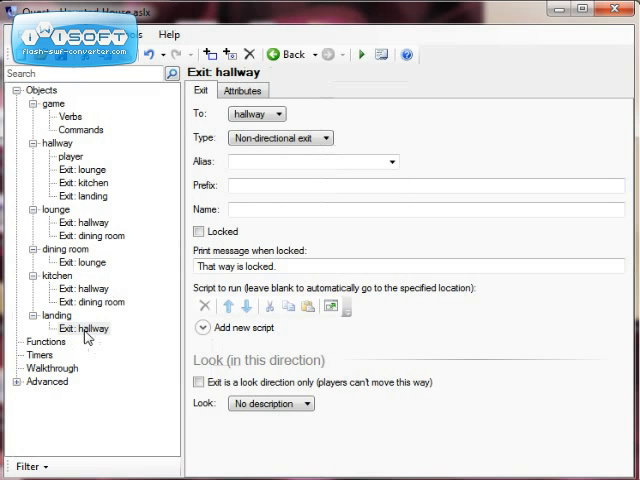
Append 'The hallway is accessible via the stairs.' to the landing's description.
click(44, 316)
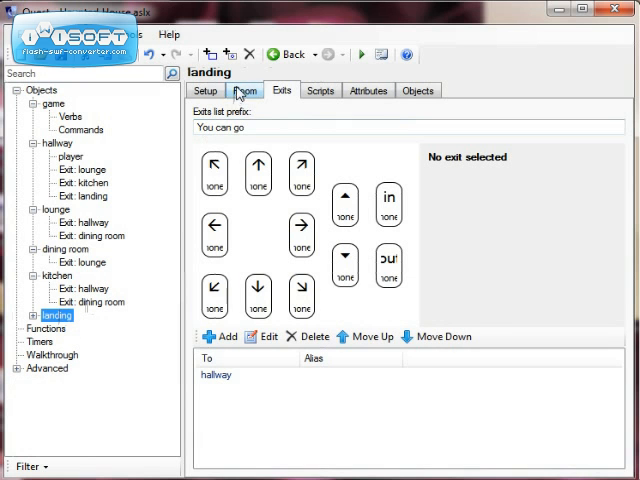
click(244, 90)
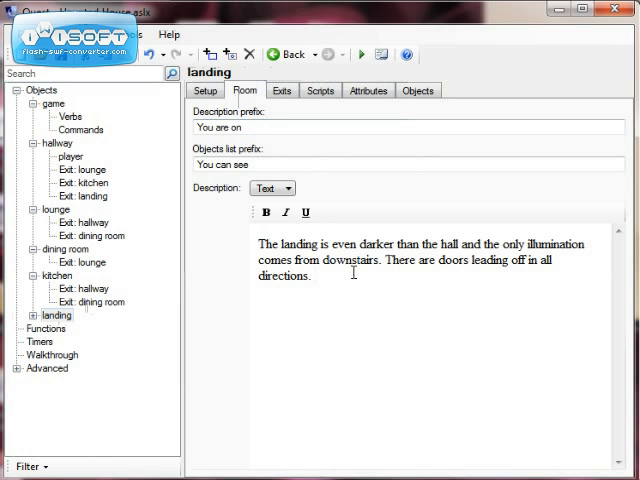
text(The gat)
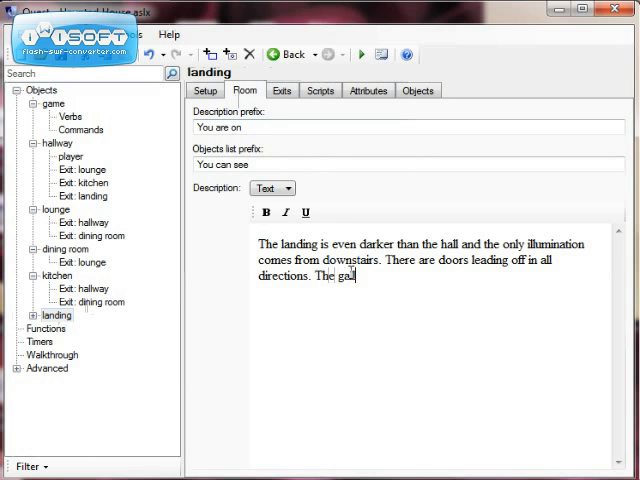
text(hallway is access)
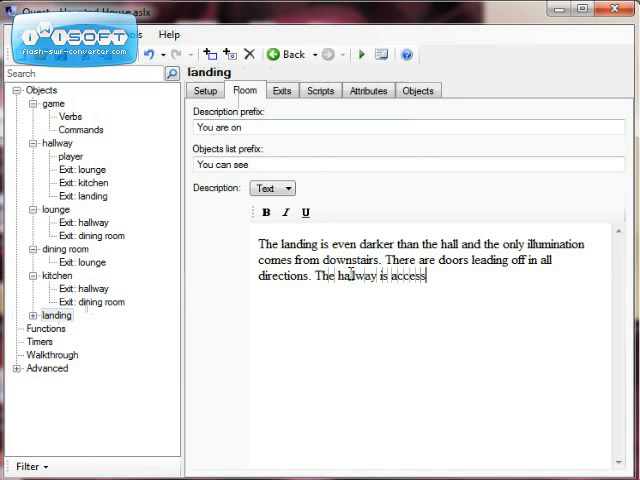
text(ible via the)
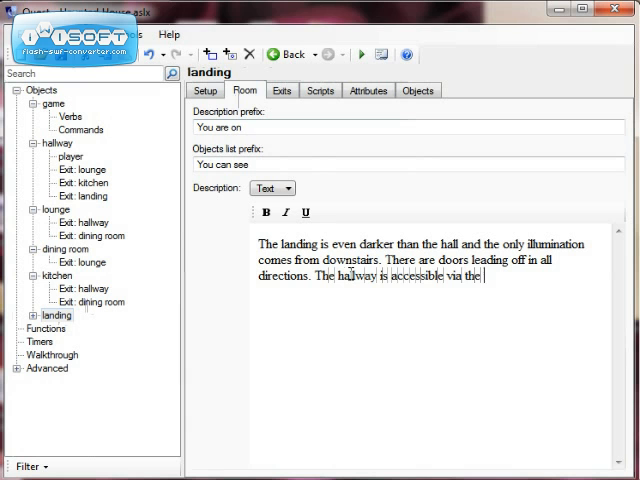
text(stairs.)
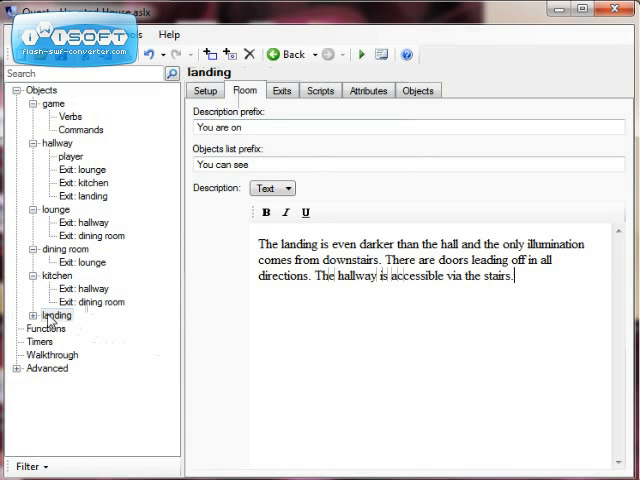
click(32, 316)
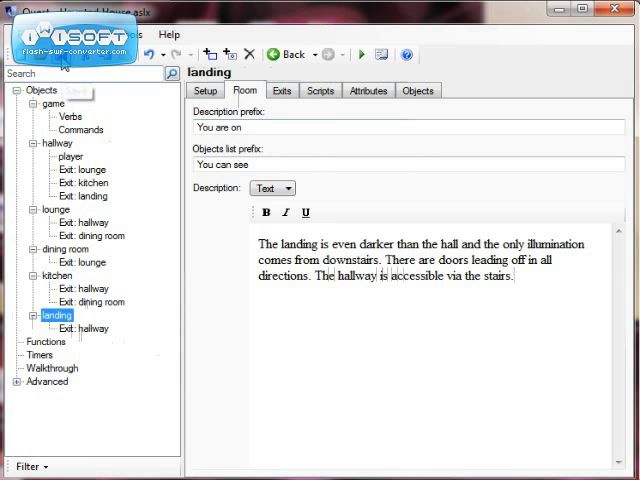
Run the game and follow the landing link up from the hallway.
click(372, 54)
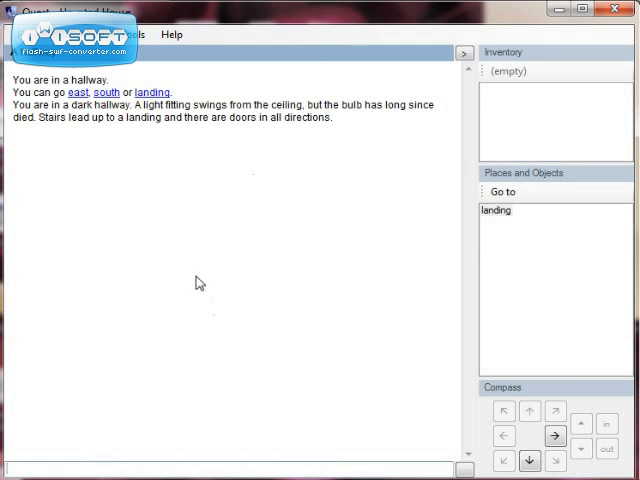
mouse_move(160, 100)
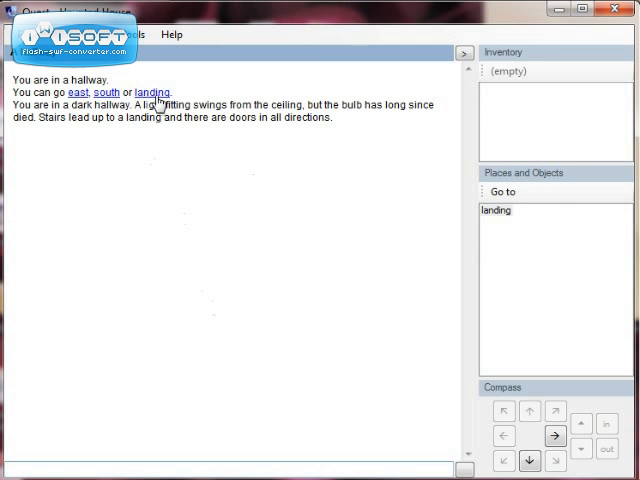
click(156, 92)
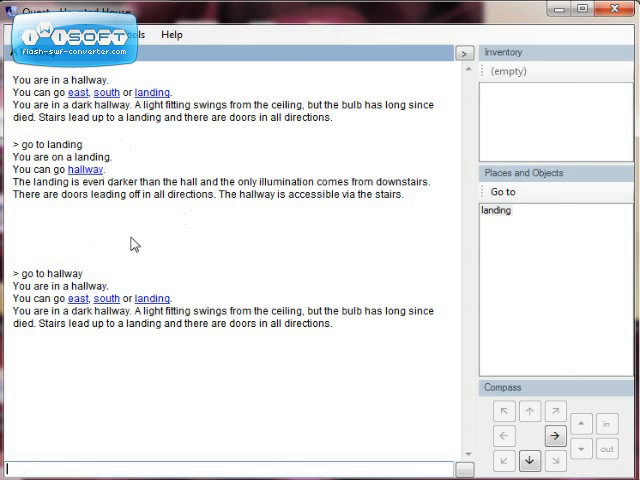
mouse_move(80, 304)
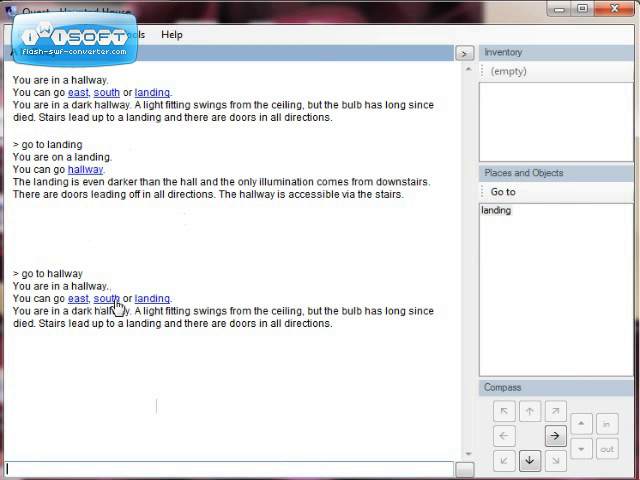
mouse_move(116, 372)
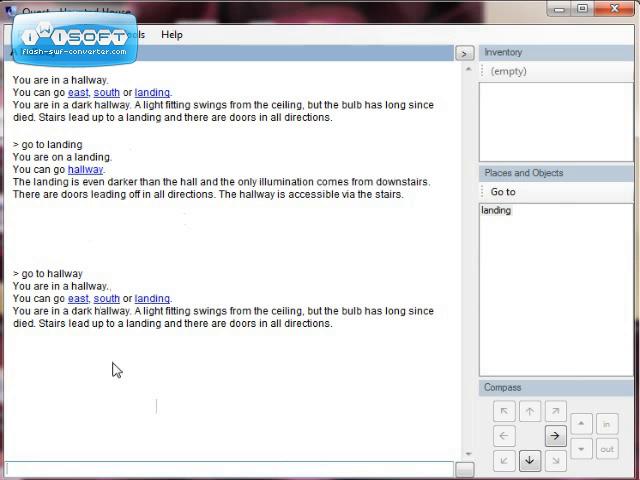